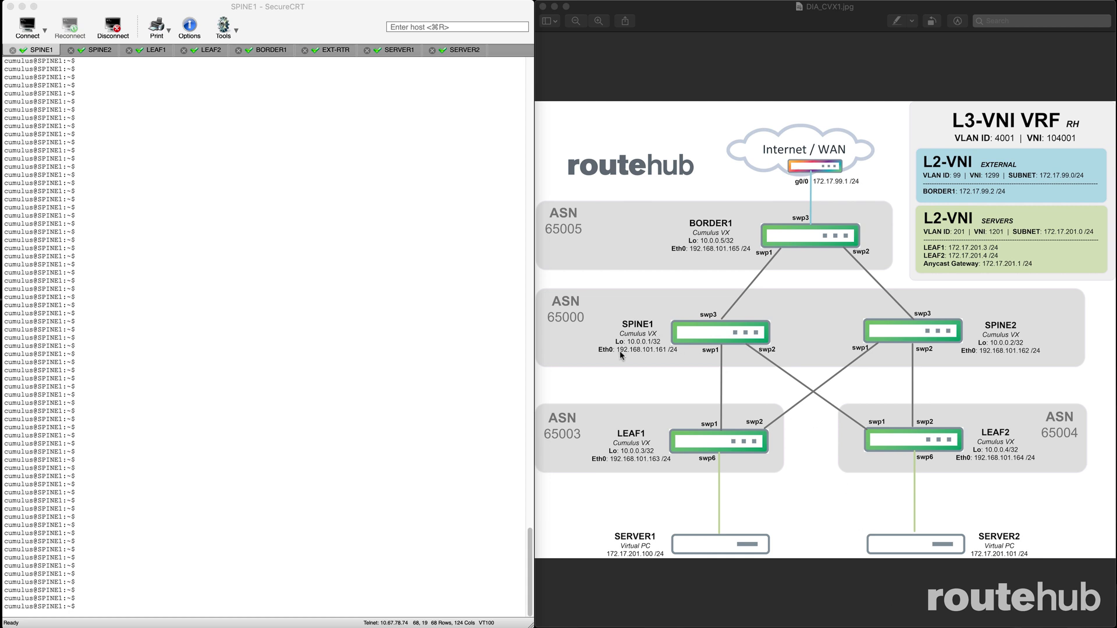
pyautogui.moveTo(659, 354)
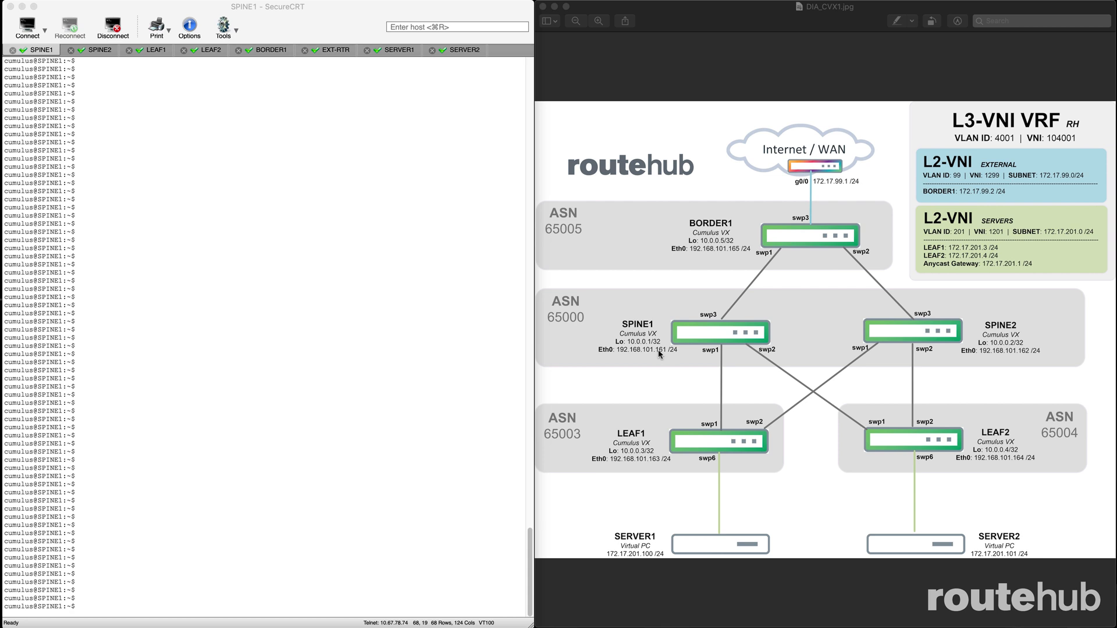
pyautogui.moveTo(265, 373)
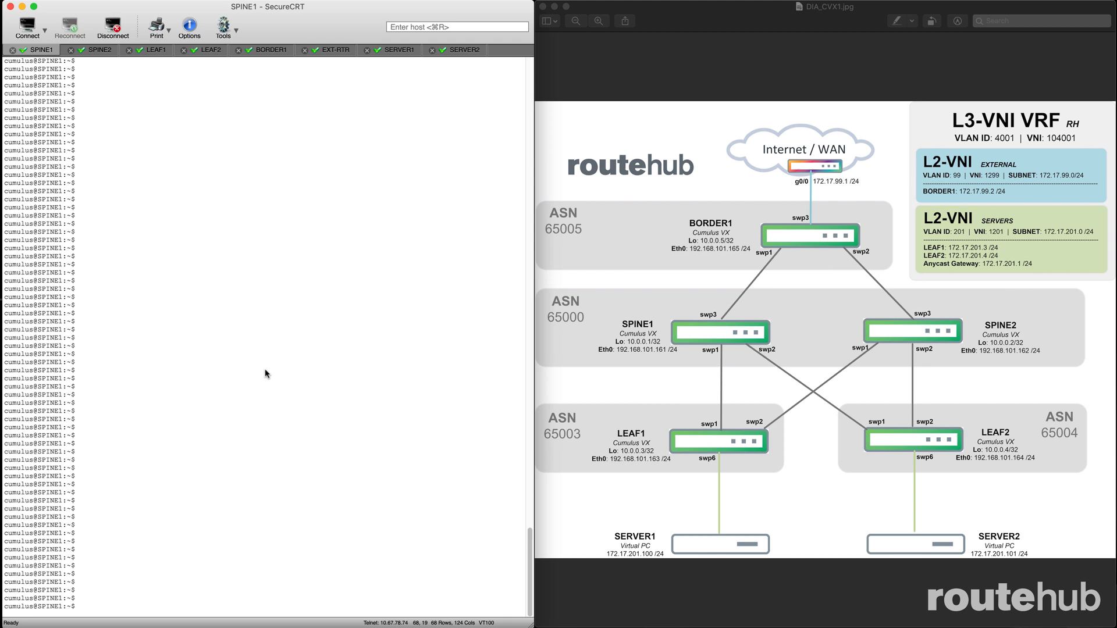
# List SPINE1's interfaces with 'net show interface', showing loopback and eth0 up
pyautogui.write('net show')
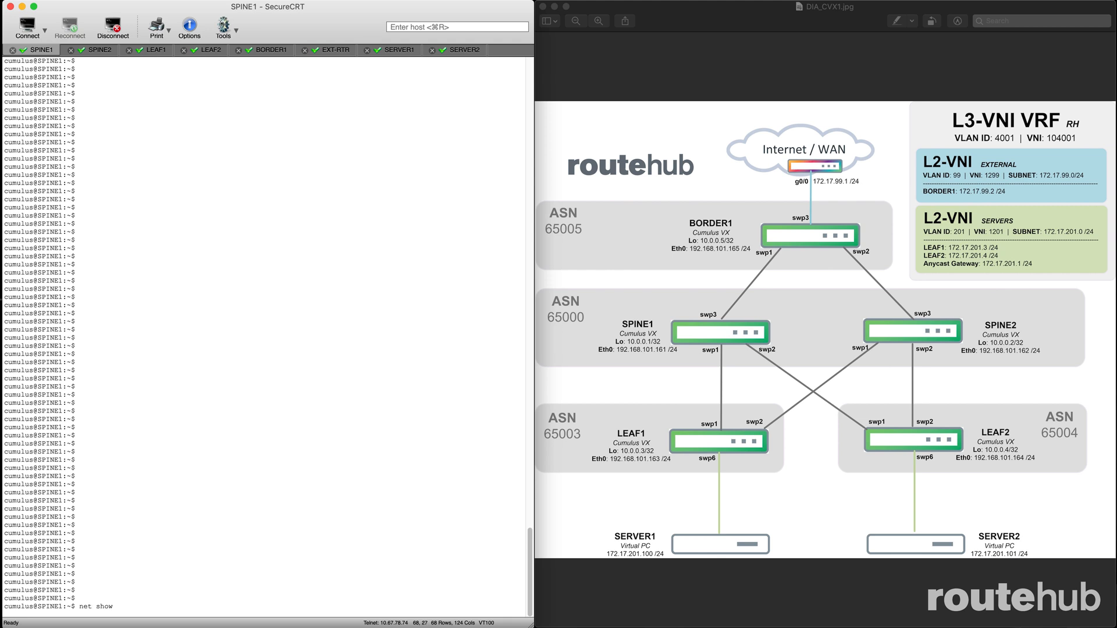
pyautogui.write('interface')
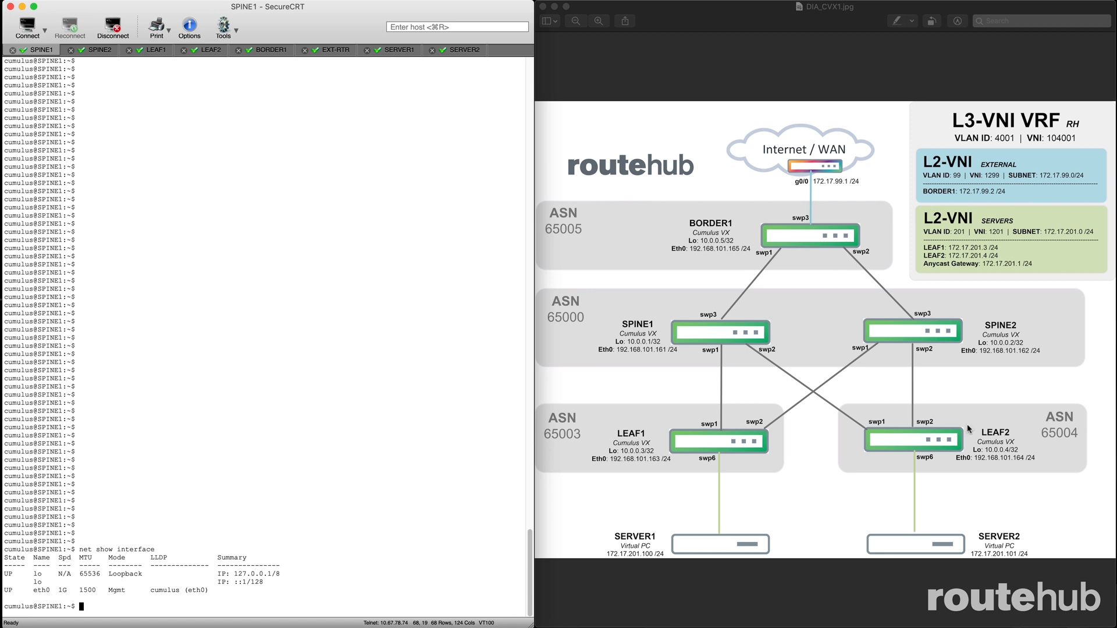
pyautogui.moveTo(12, 597)
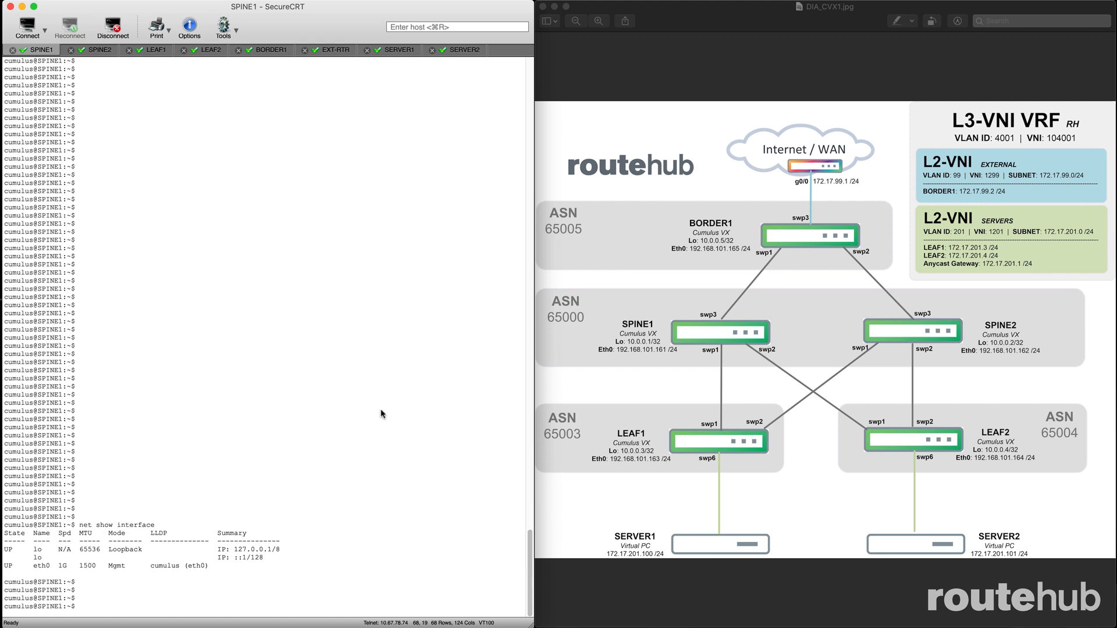
# Stage IP address 192.168.101.161/24 on SPINE1's eth0 with a net add command
pyautogui.write('net add')
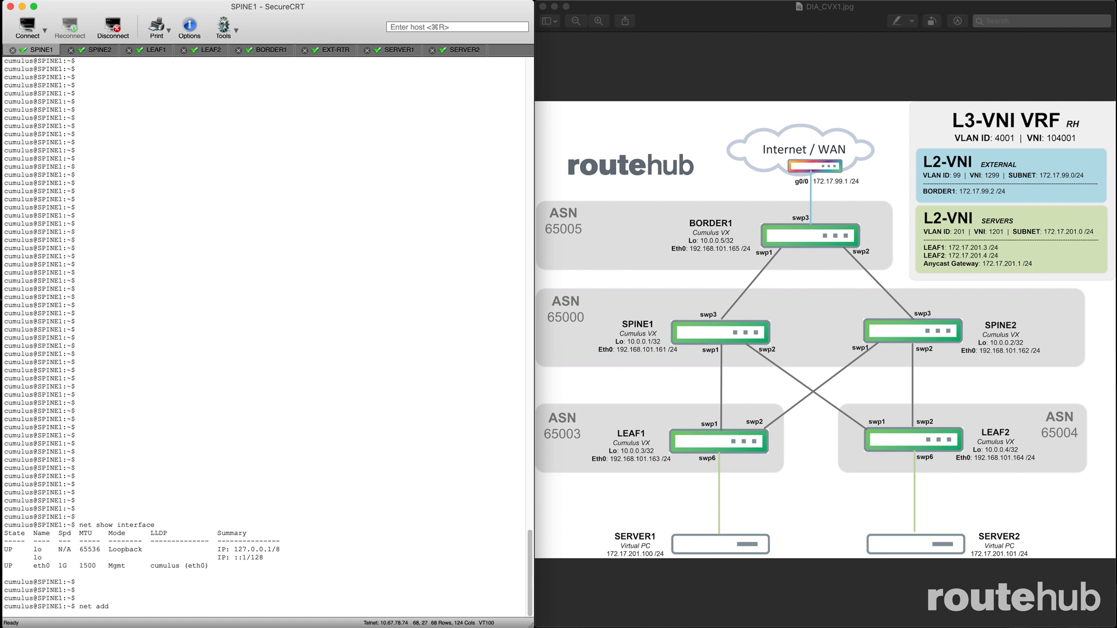
pyautogui.write('interface')
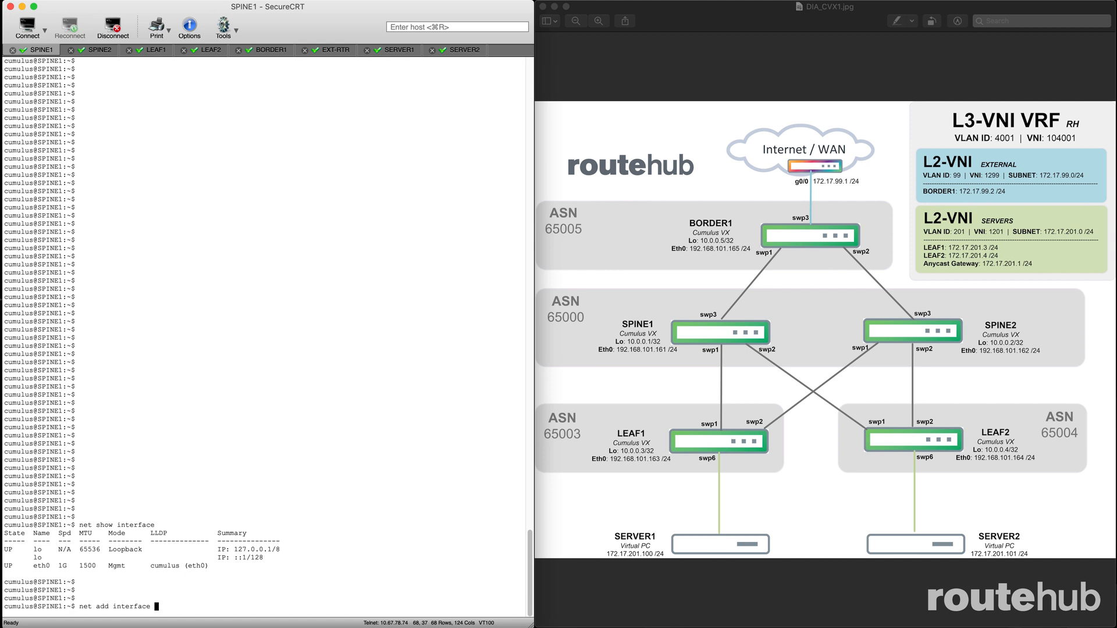
pyautogui.write('eth0 ip address')
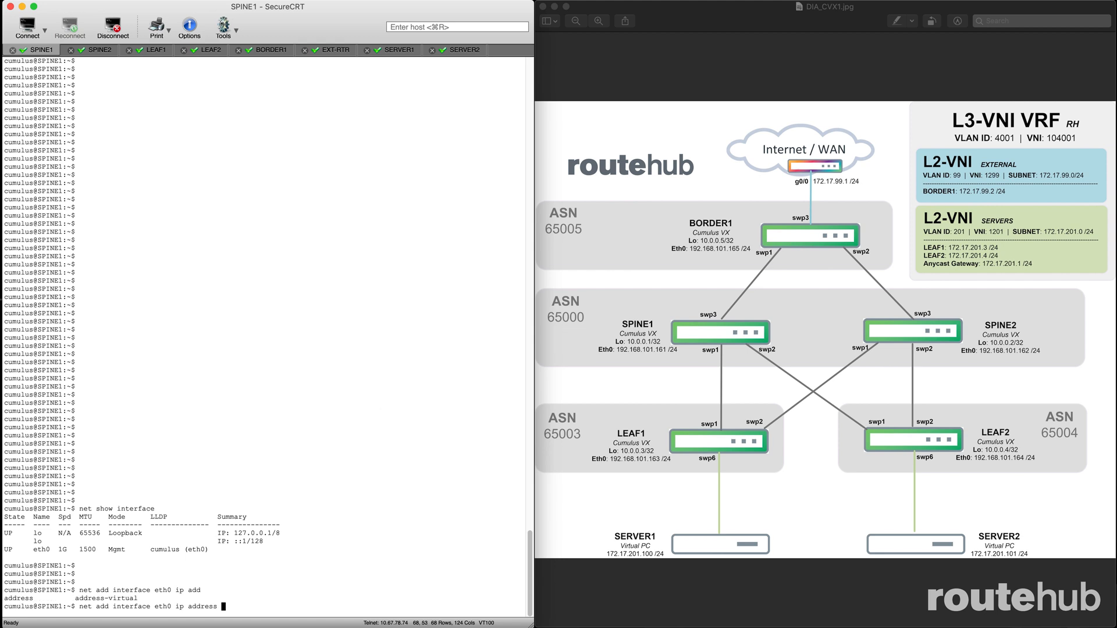
pyautogui.write('192.168.101.1')
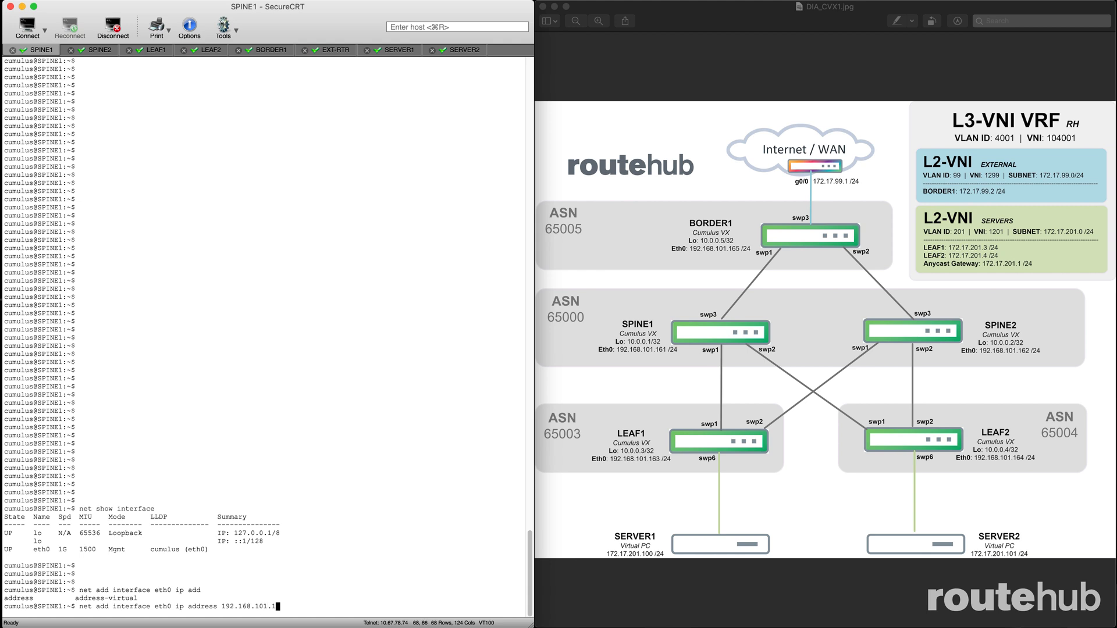
pyautogui.write('61')
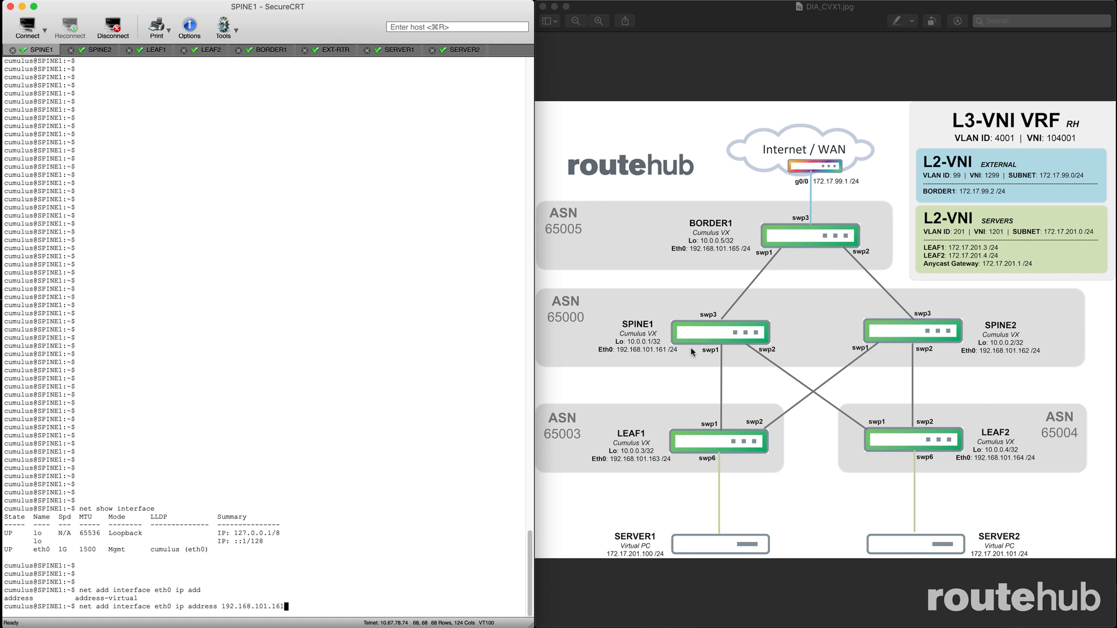
pyautogui.write('/24')
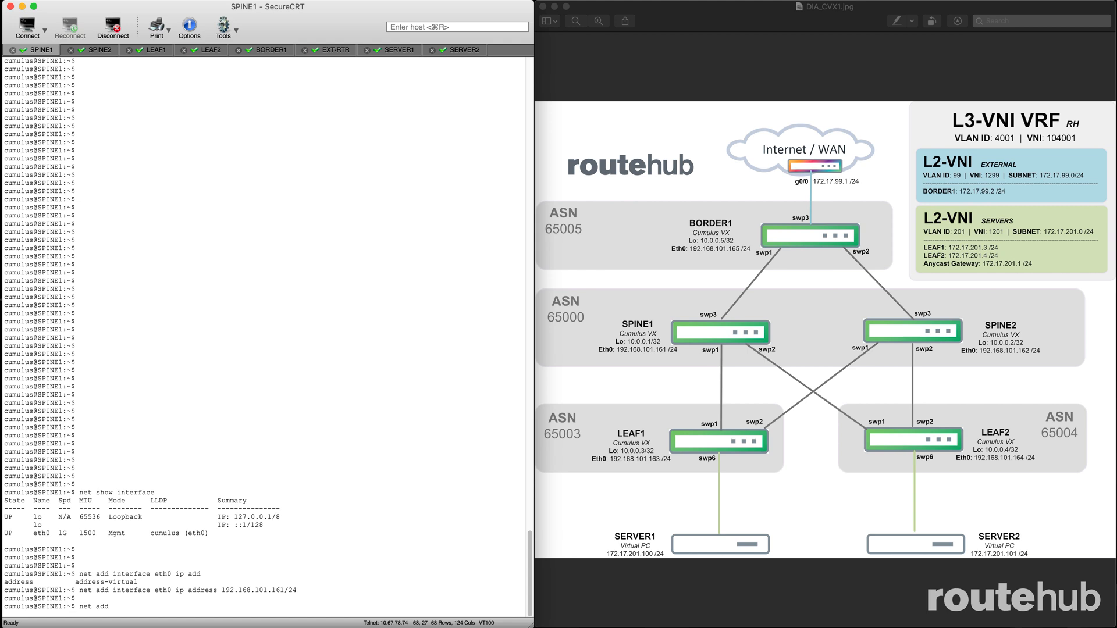
# Give eth0 the alias mgmt, create VRF mgmt, and place eth0 in that VRF
pyautogui.write('interface')
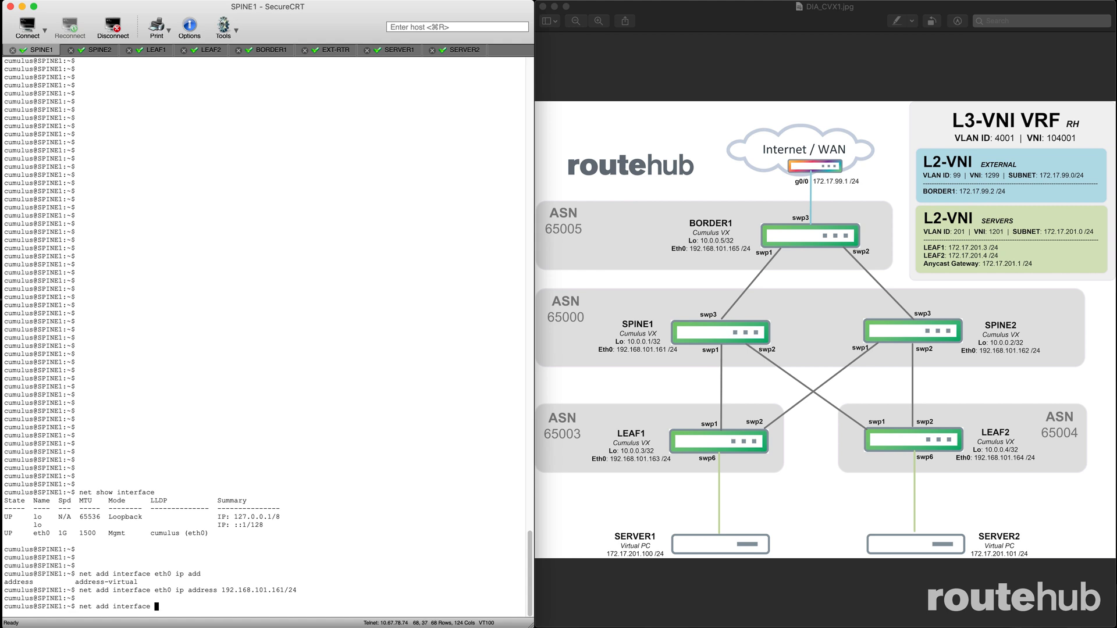
pyautogui.write('eth0')
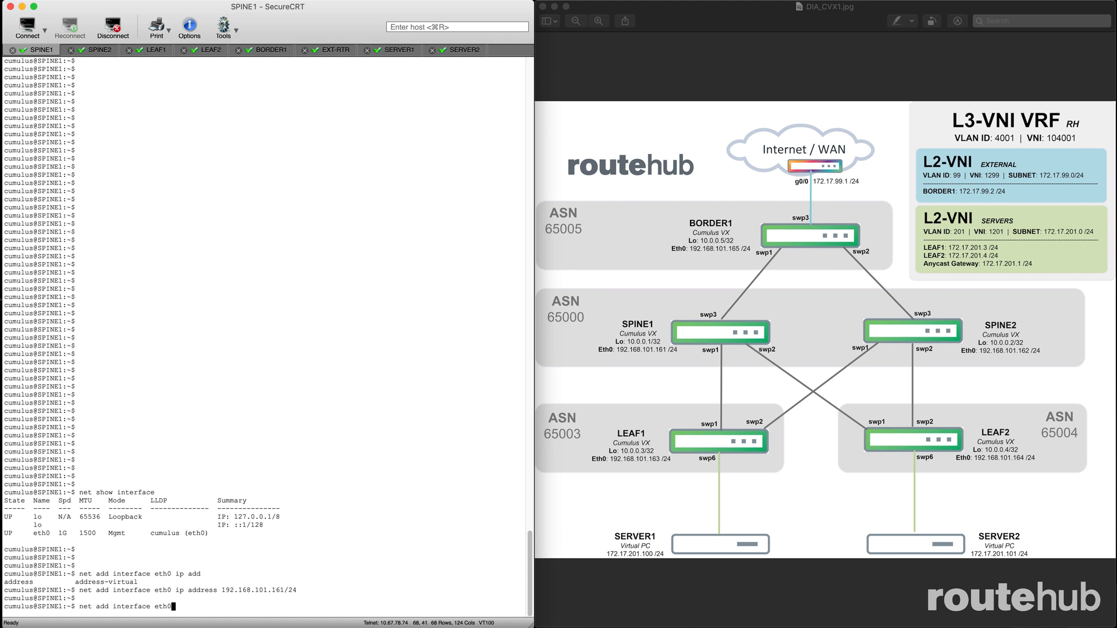
pyautogui.write('alias')
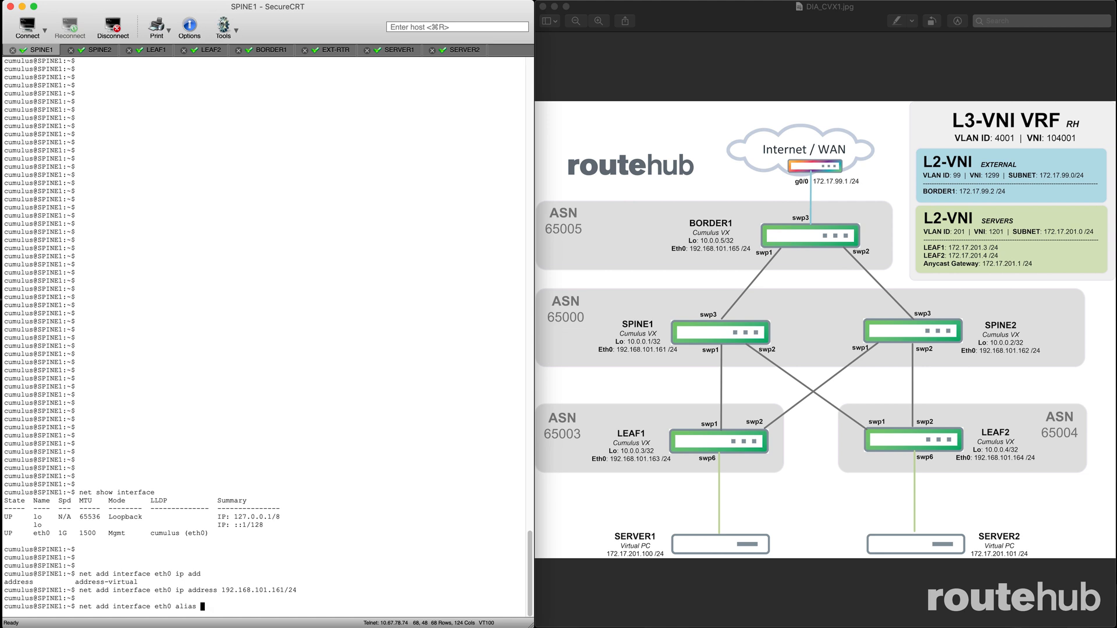
pyautogui.write('mgmt')
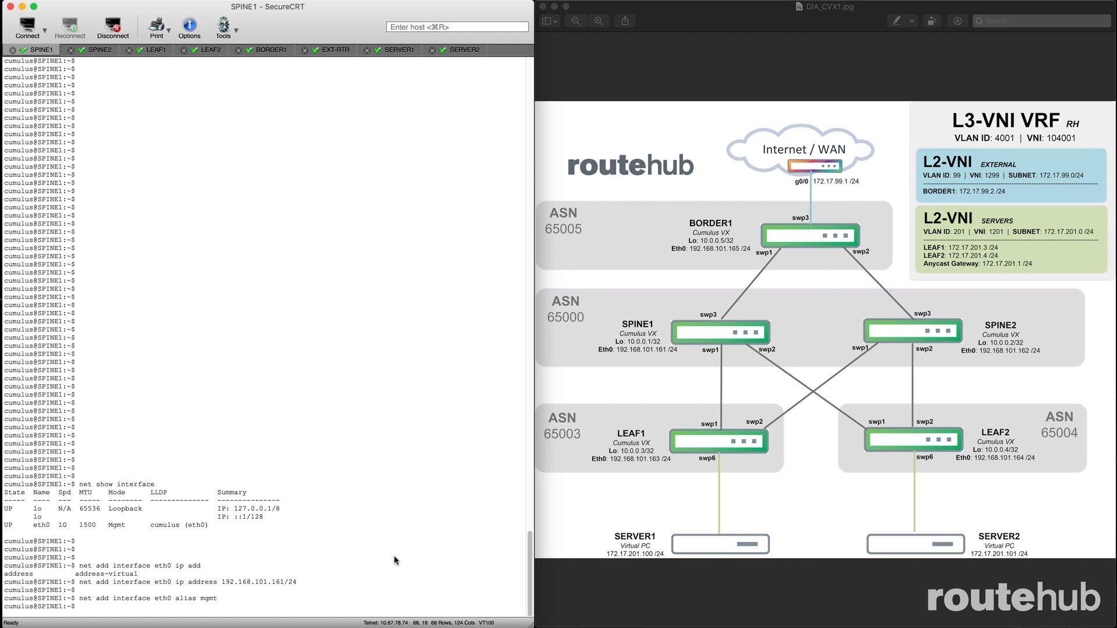
pyautogui.write('net add interfac')
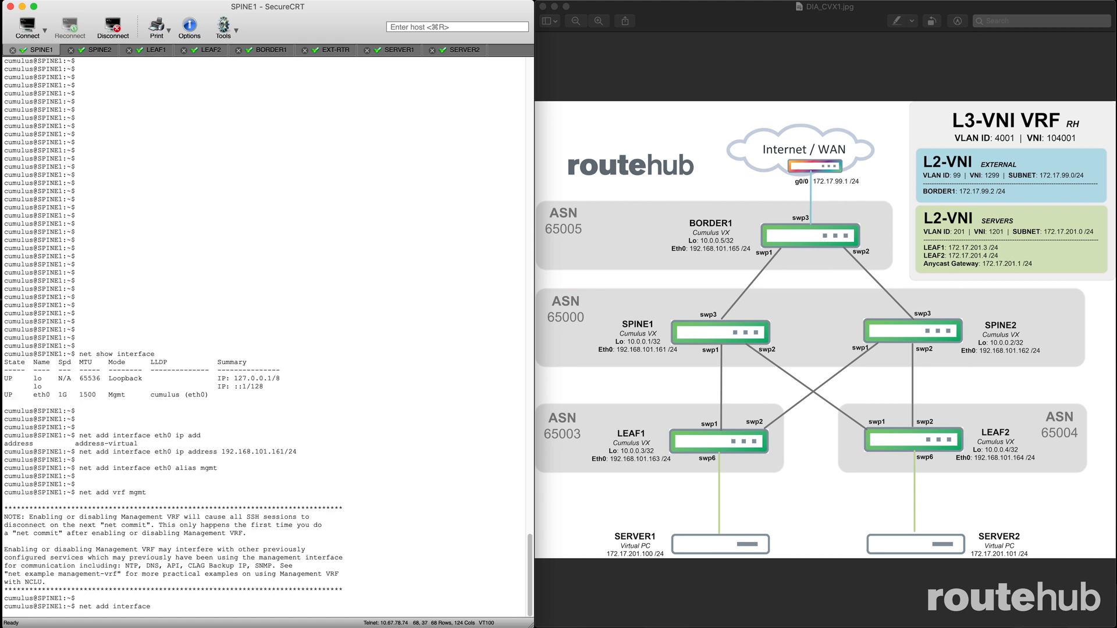
pyautogui.write('eth0 vrf mgmt')
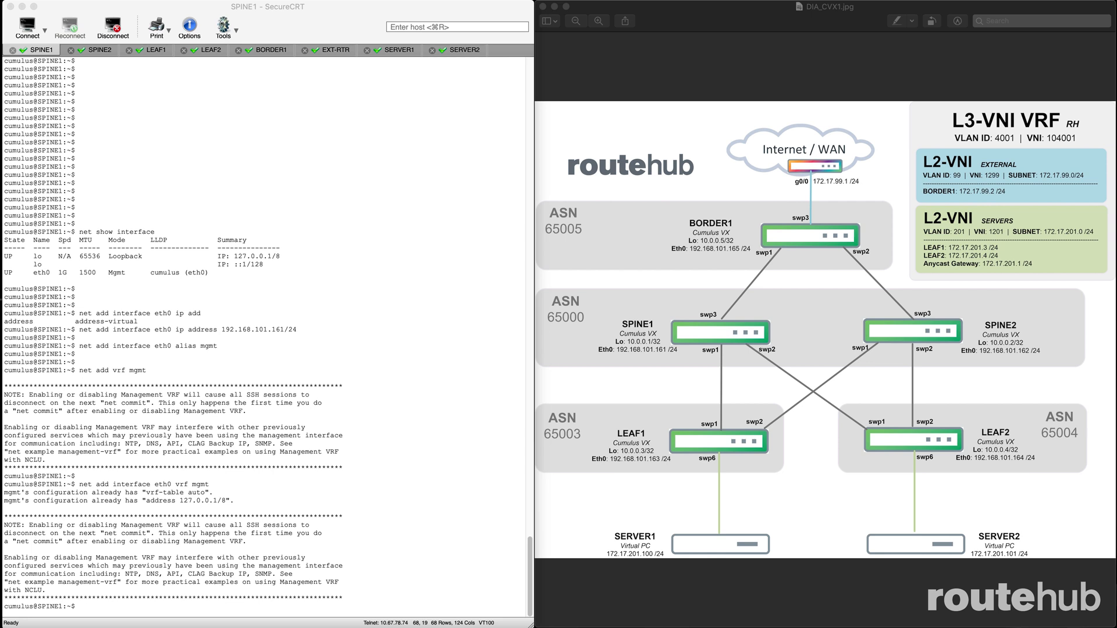
pyautogui.moveTo(646, 358)
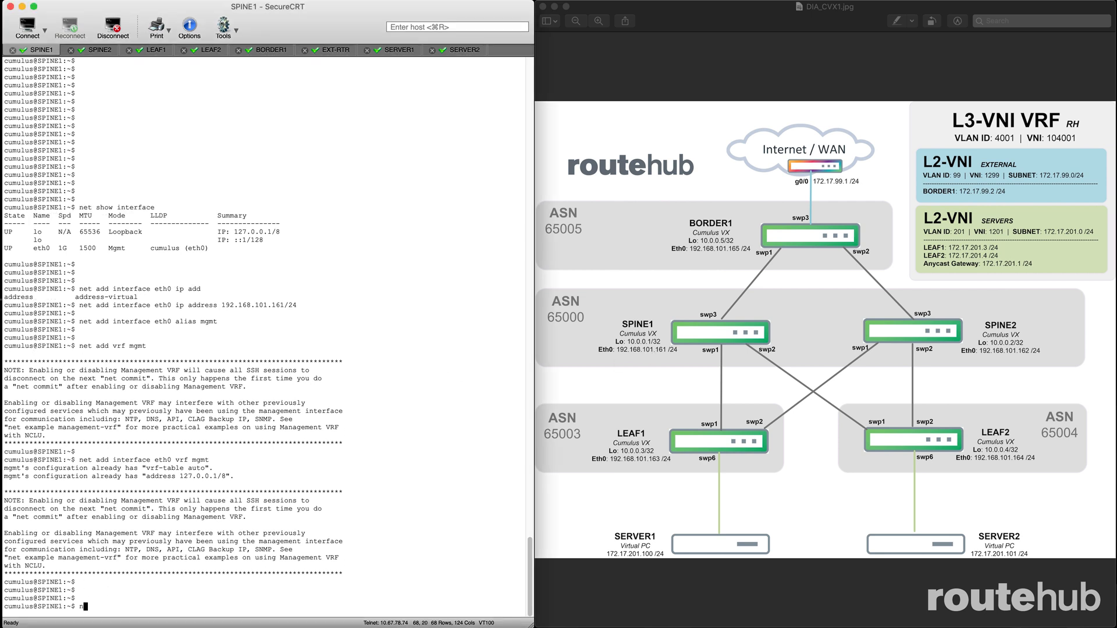
# Stage gateway 192.168.101.1 on SPINE1's eth0
pyautogui.write('net add interface eth0 ip')
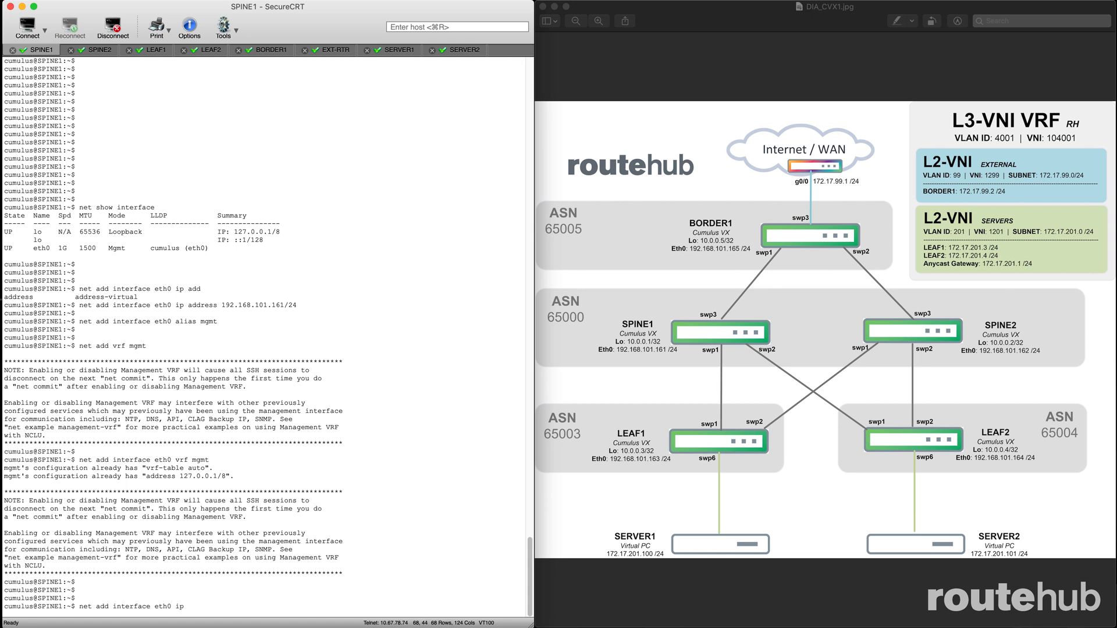
pyautogui.write('gateway')
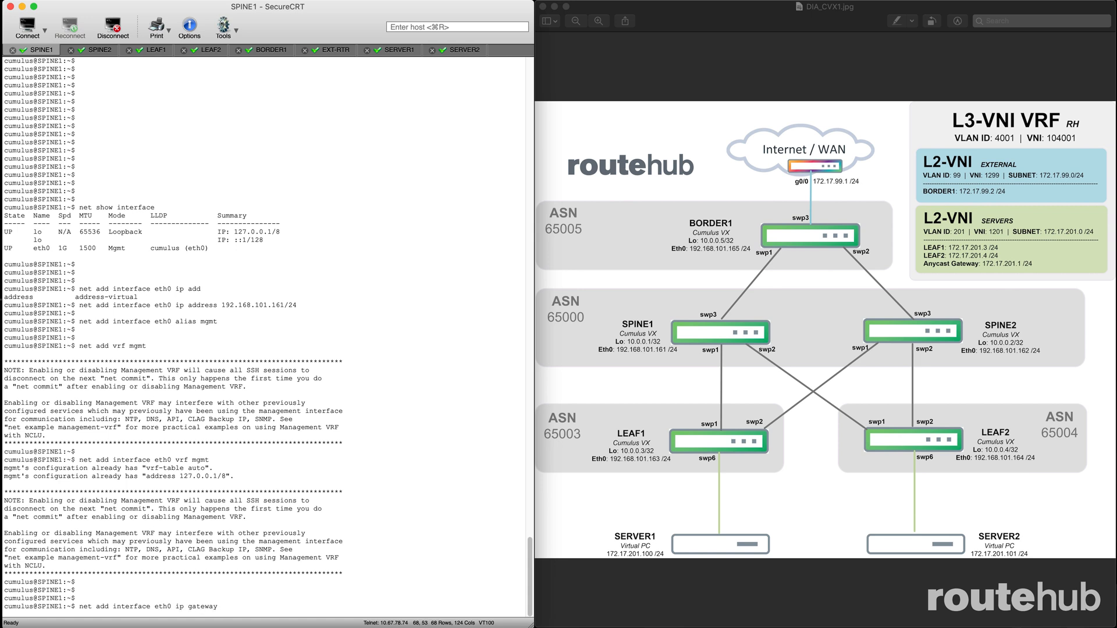
pyautogui.write('192.168.101.1')
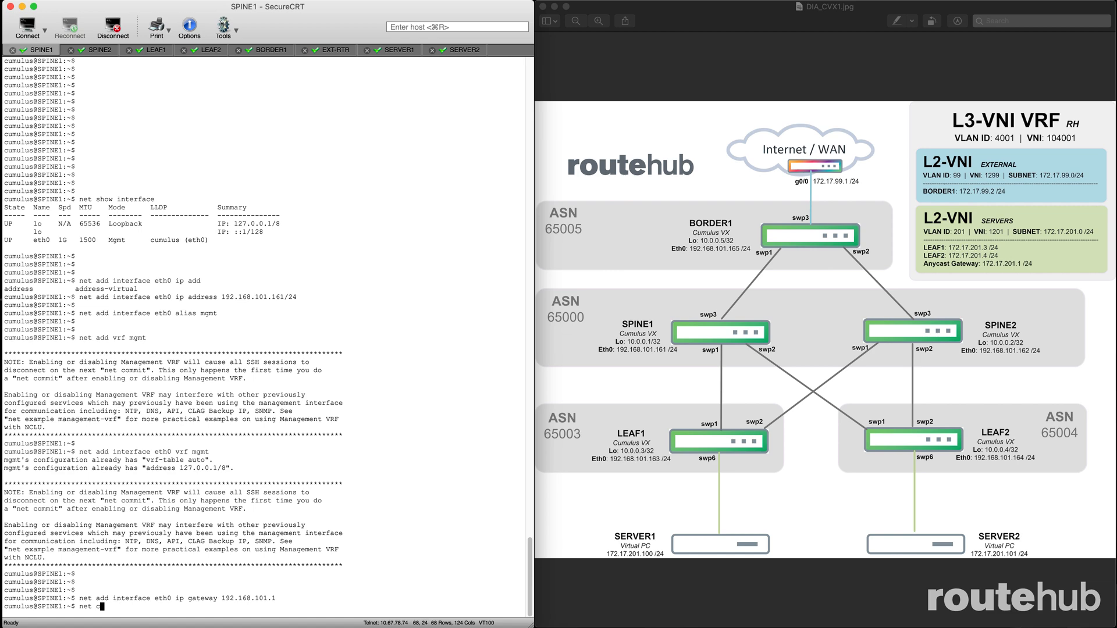
# Review SPINE1's staged eth0 address, alias, VRF and gateway with 'net pending'
pyautogui.write('pending')
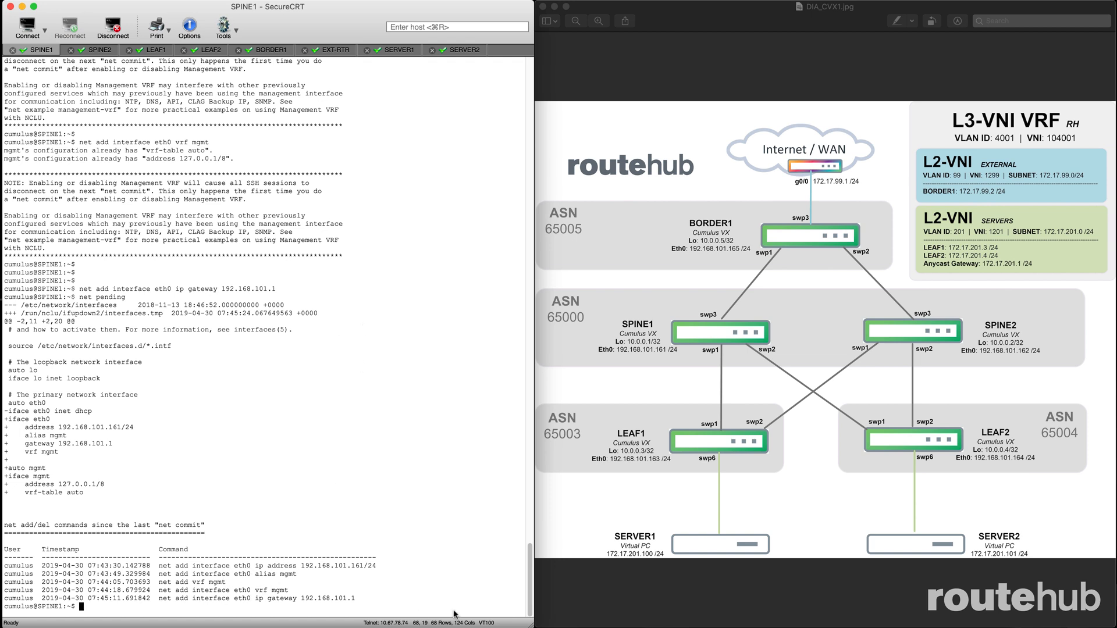
pyautogui.moveTo(265, 570)
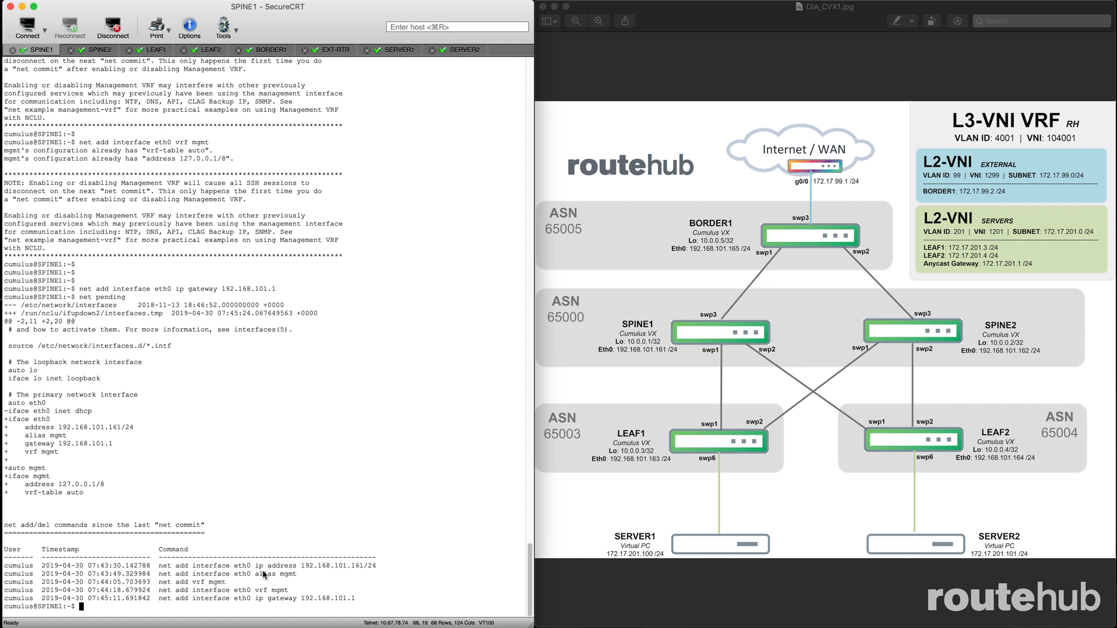
pyautogui.moveTo(209, 589)
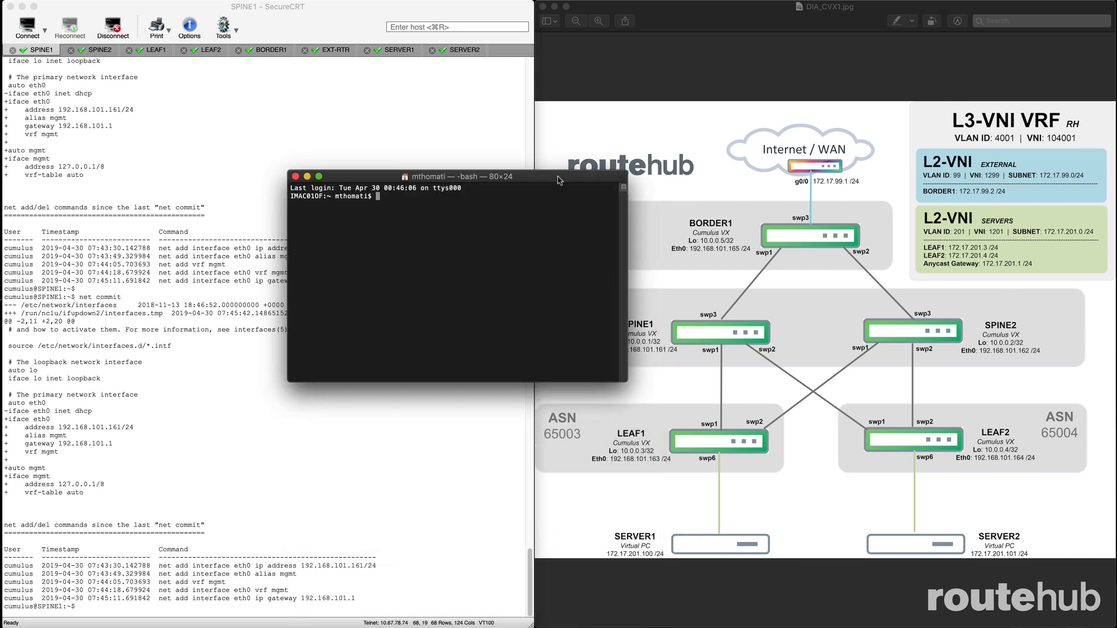
pyautogui.moveTo(456, 176); pyautogui.dragTo(369, 100)
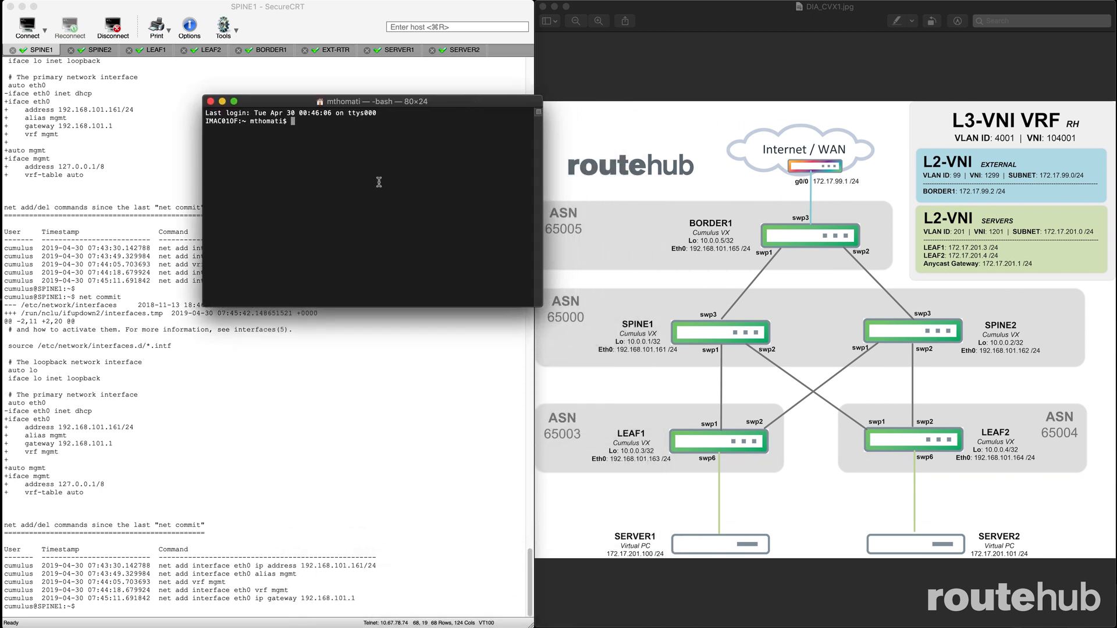
pyautogui.write('ssh cumu')
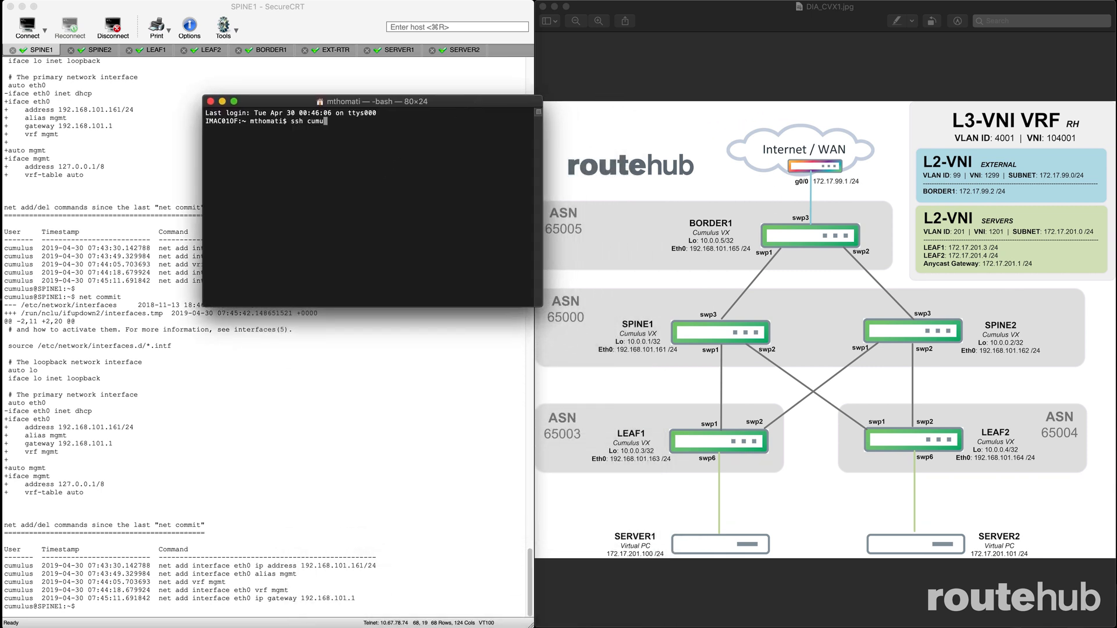
pyautogui.write('lus@')
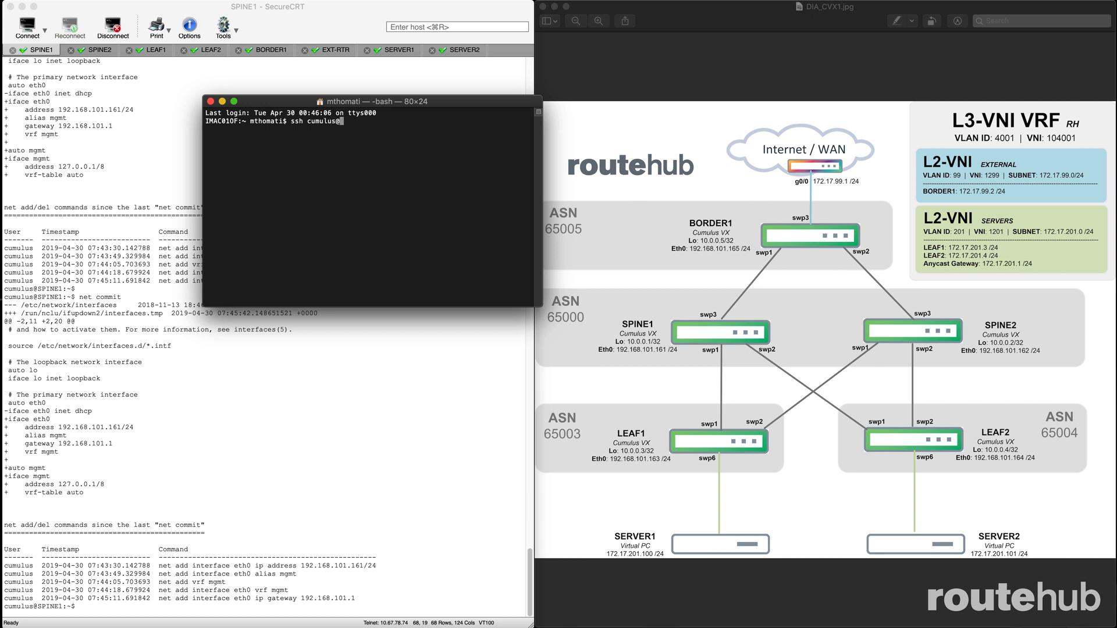
pyautogui.write('192.')
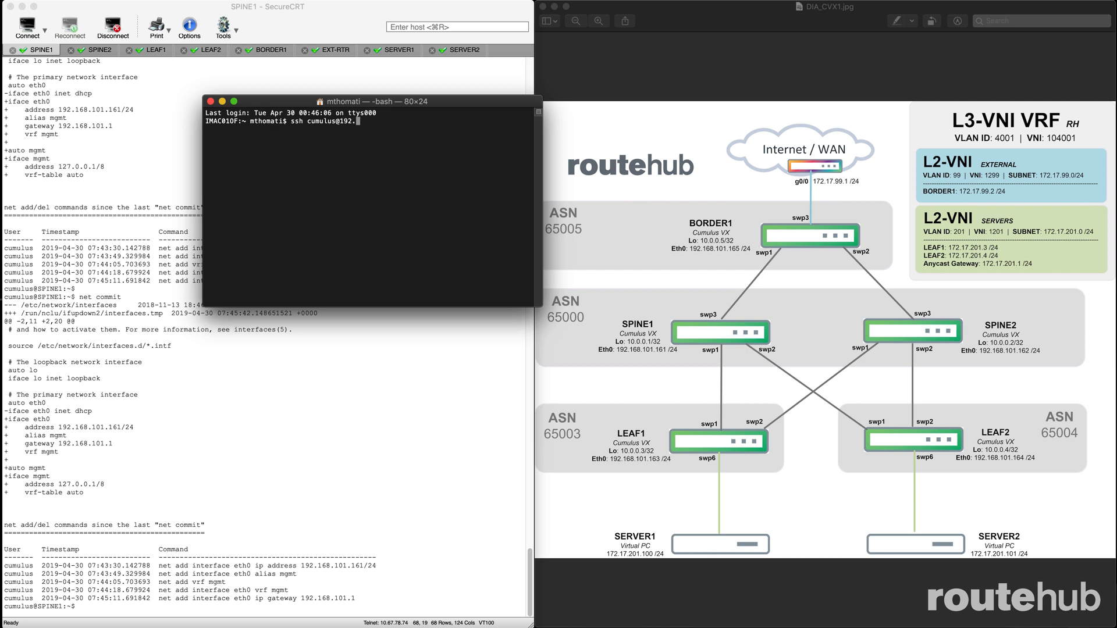
pyautogui.write('168.101.')
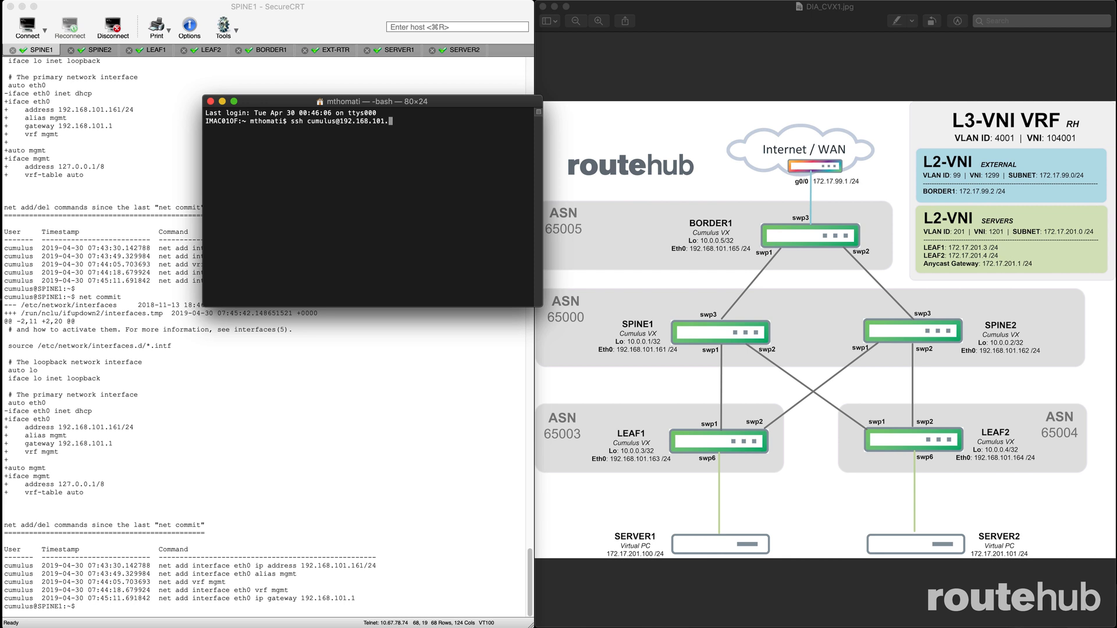
pyautogui.press('enter')
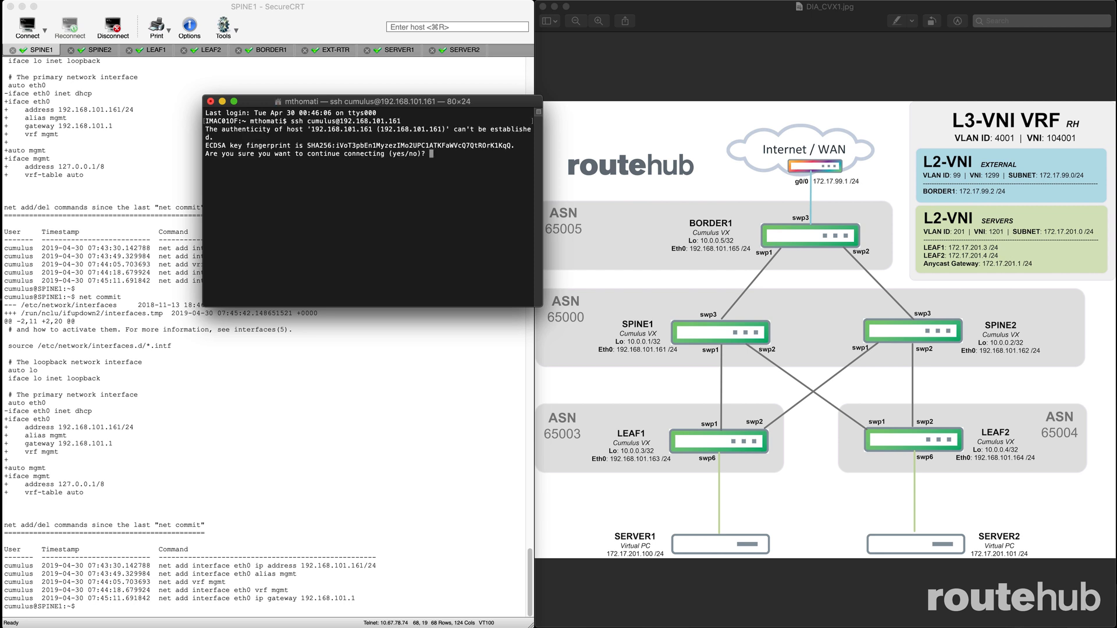
pyautogui.write('yes')
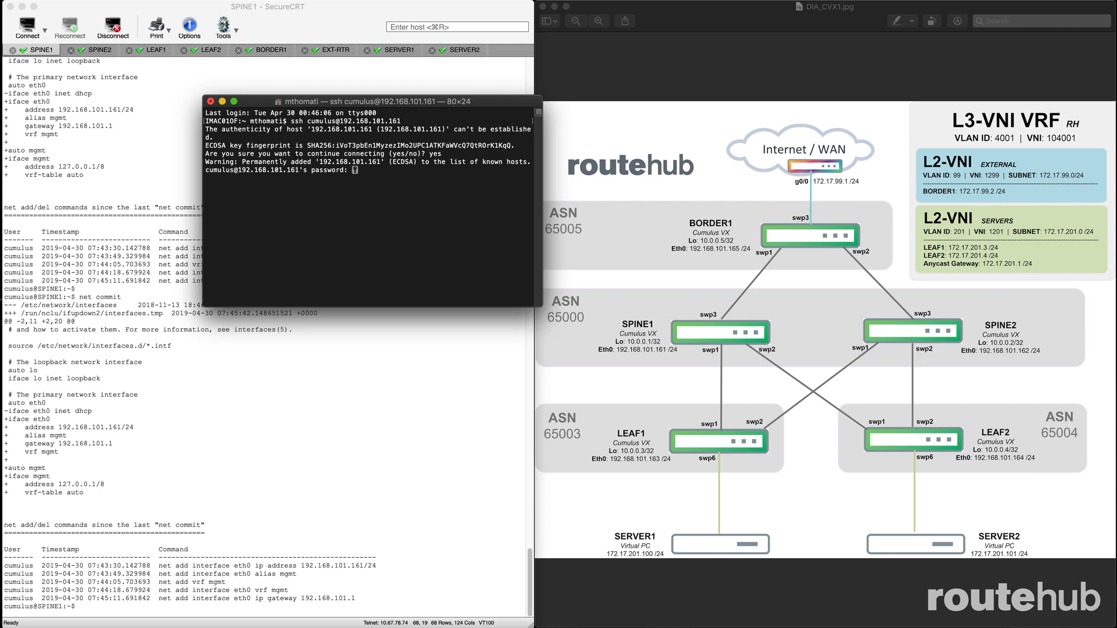